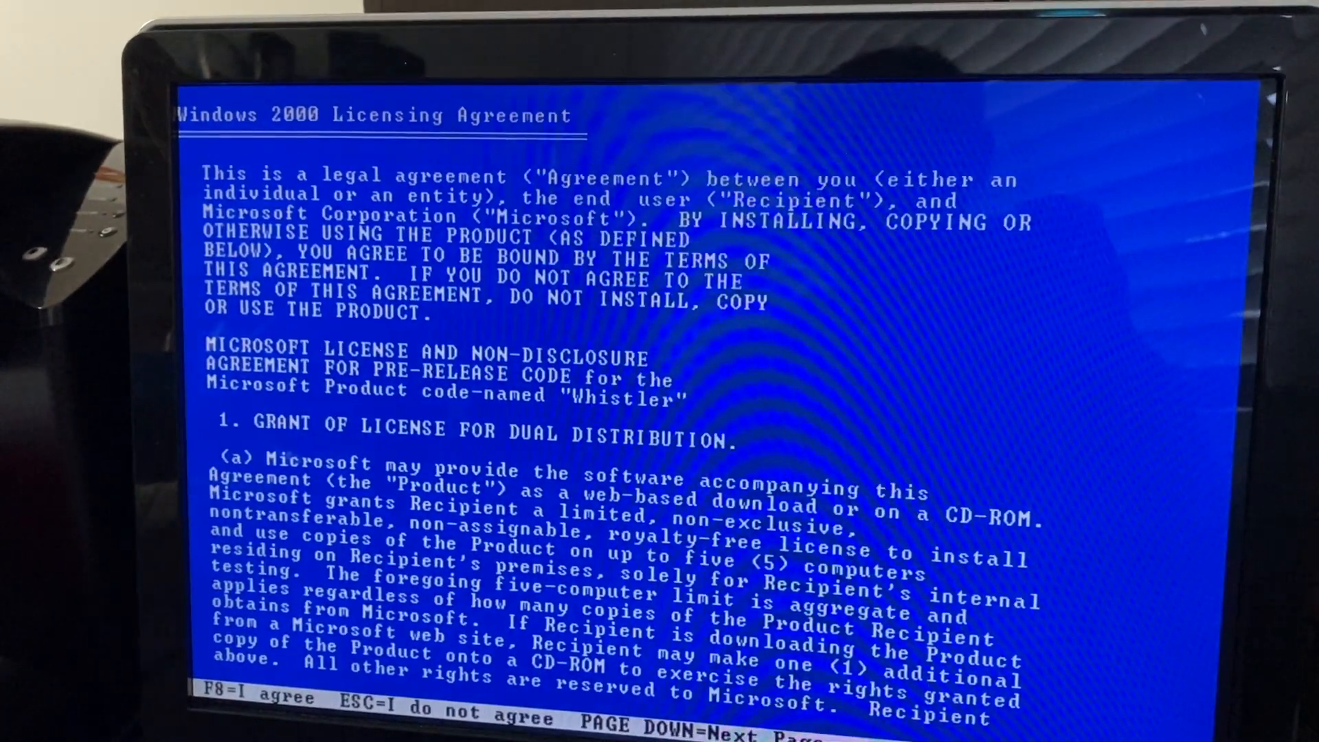
# - Accept the licensing agreement with F8 to reach the partition list showing the FAT32 C: drive
pyautogui.press('f8')
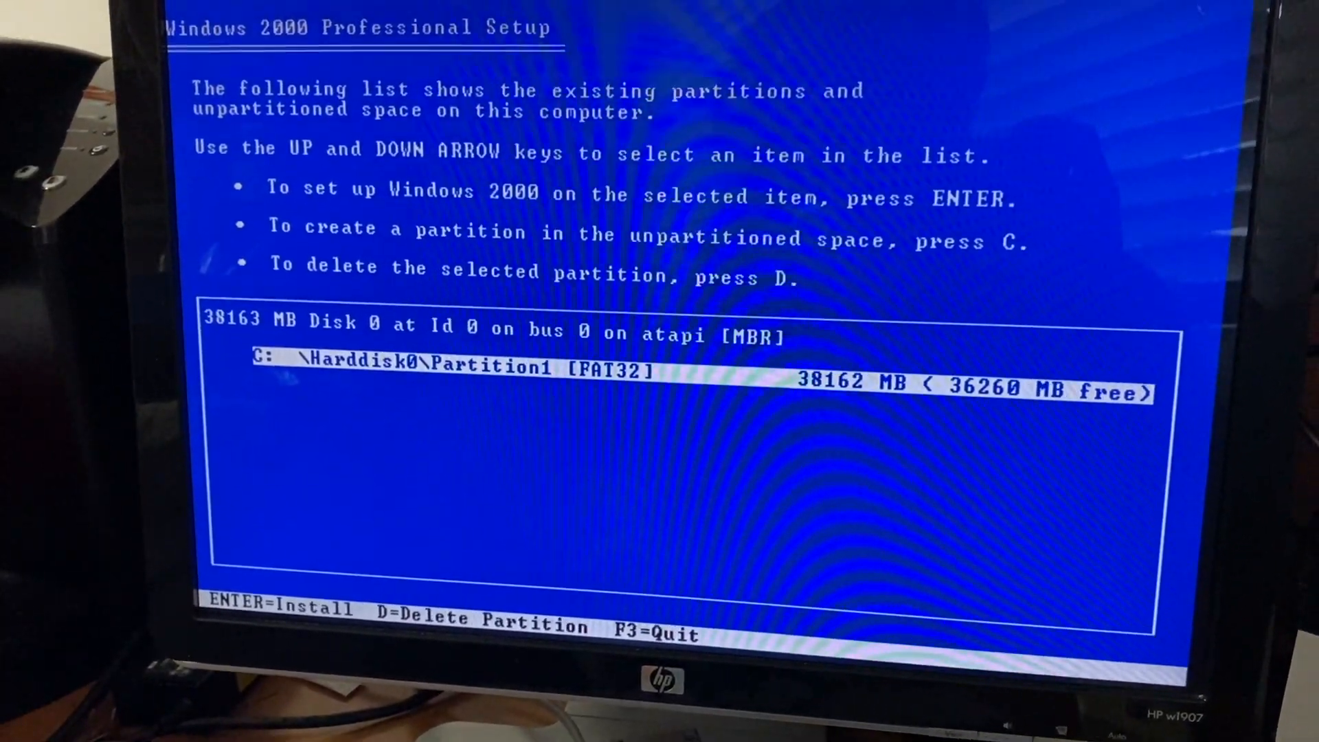